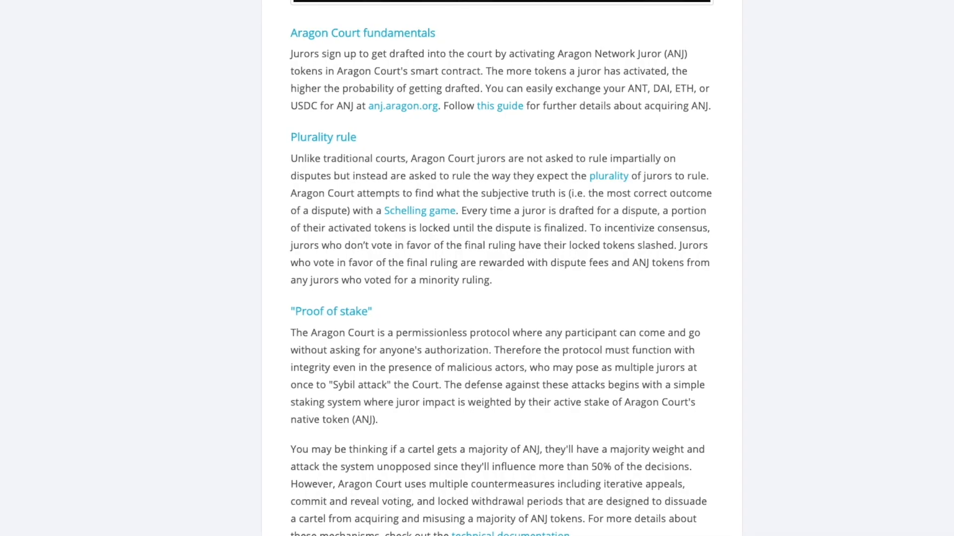
scroll("down", 3)
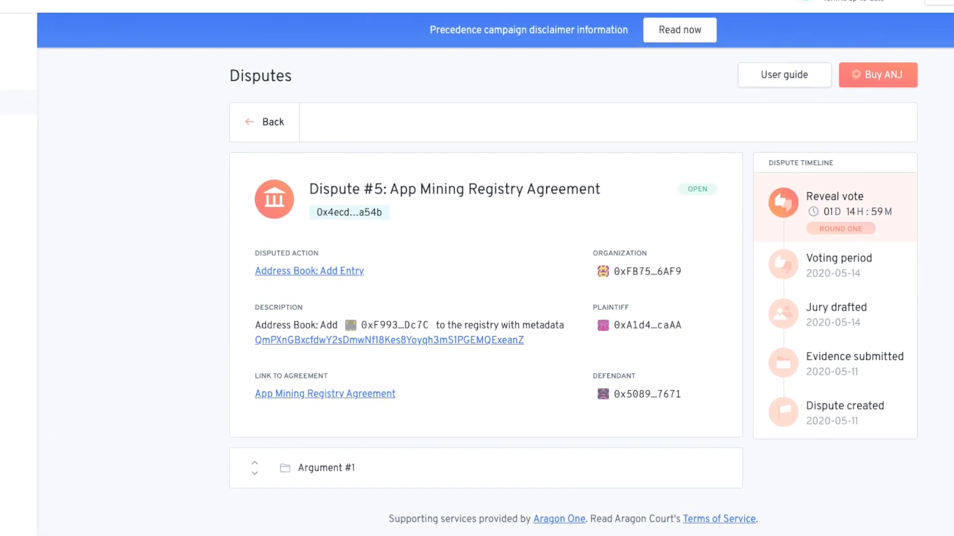
scroll("down", 3)
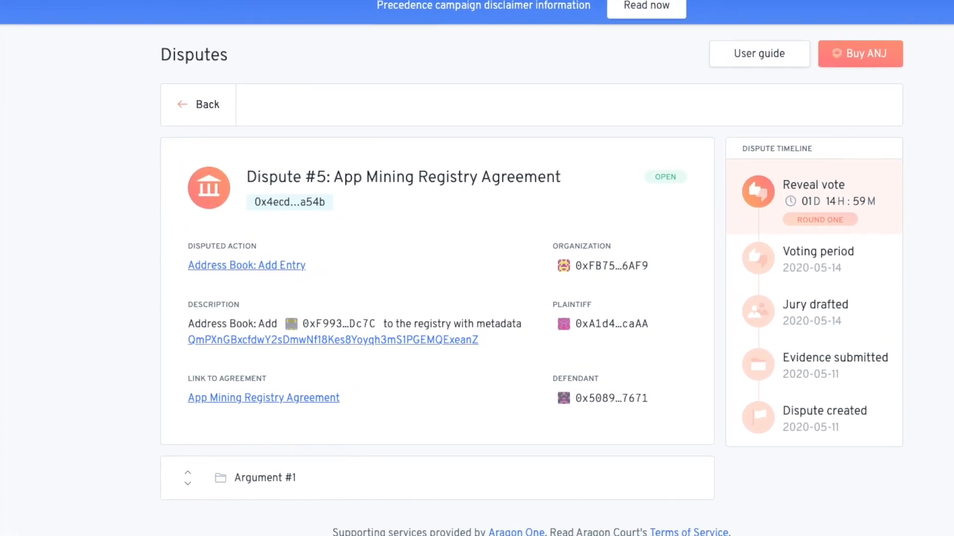